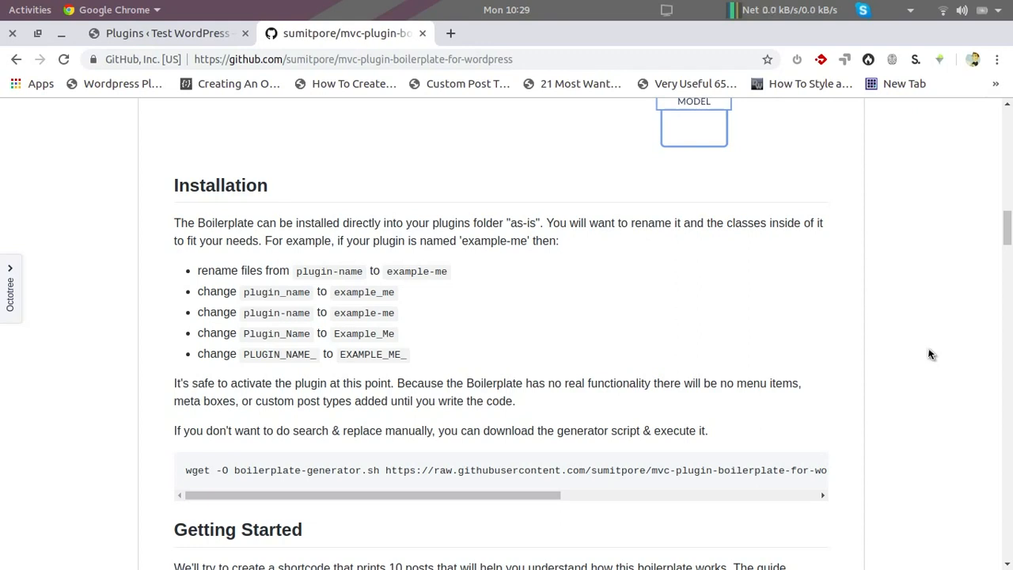
Switch from Chrome's installation notes to the example-me project in Visual Studio Code
key("Alt+Tab")
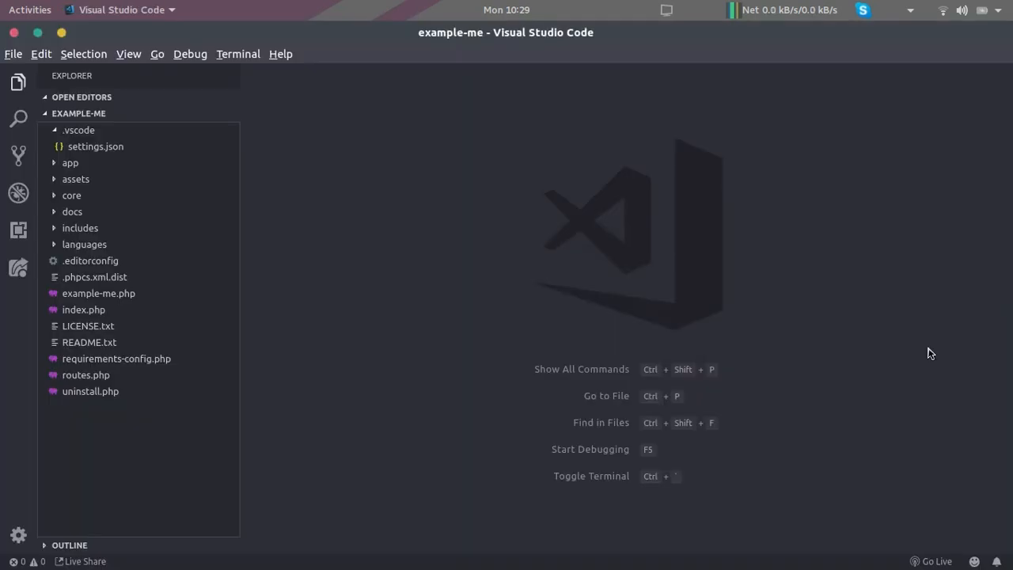
mouse_move(166, 528)
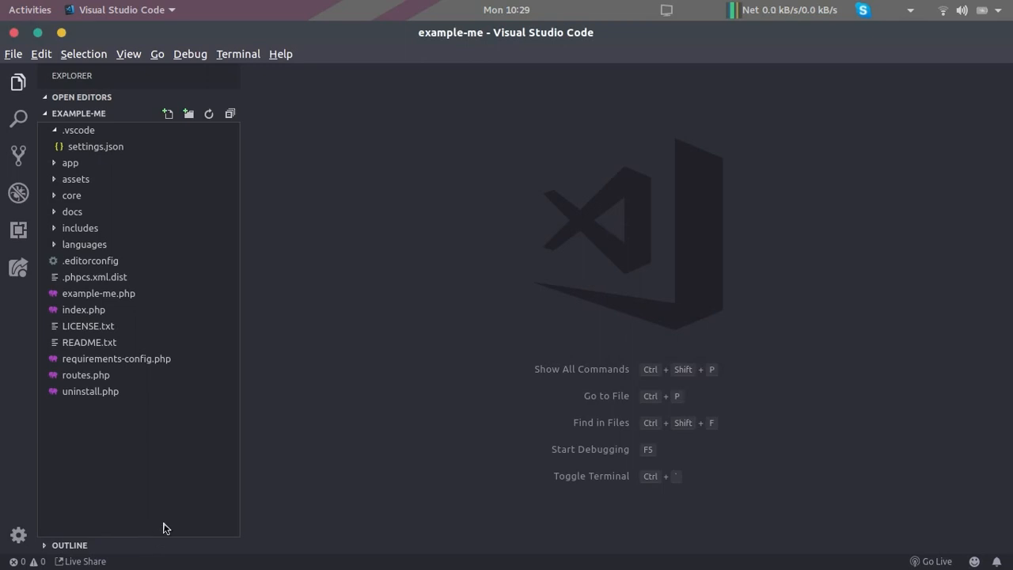
mouse_move(125, 532)
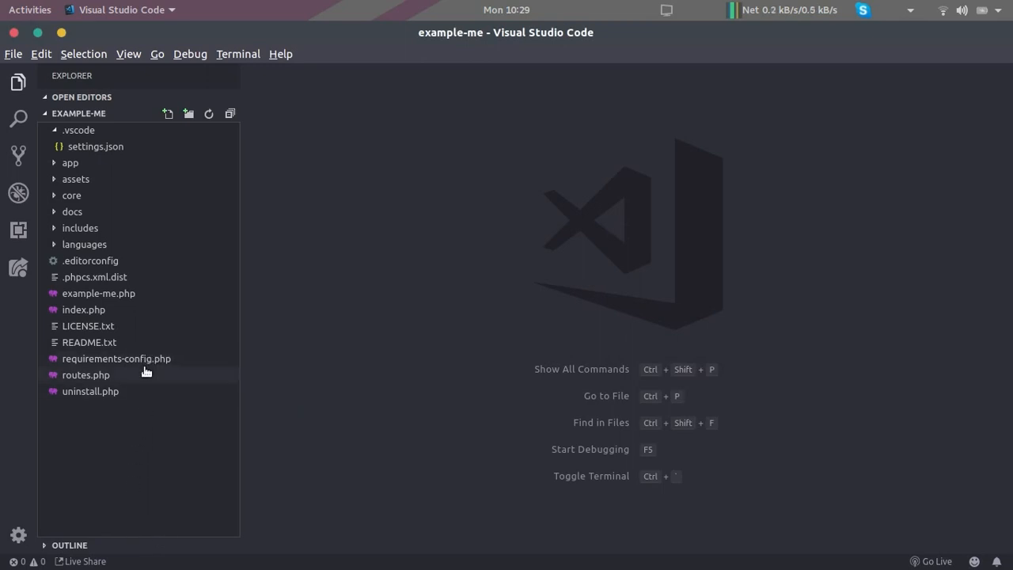
Open requirements-config.php and read its PHP, WordPress, multisite and required-plugin settings
double_click(117, 358)
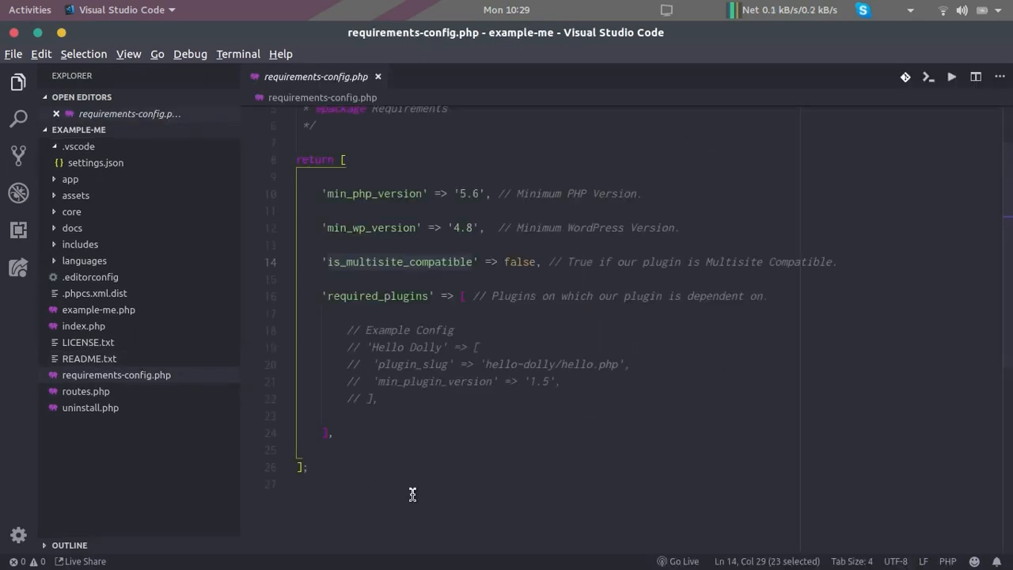
scroll("up", 3)
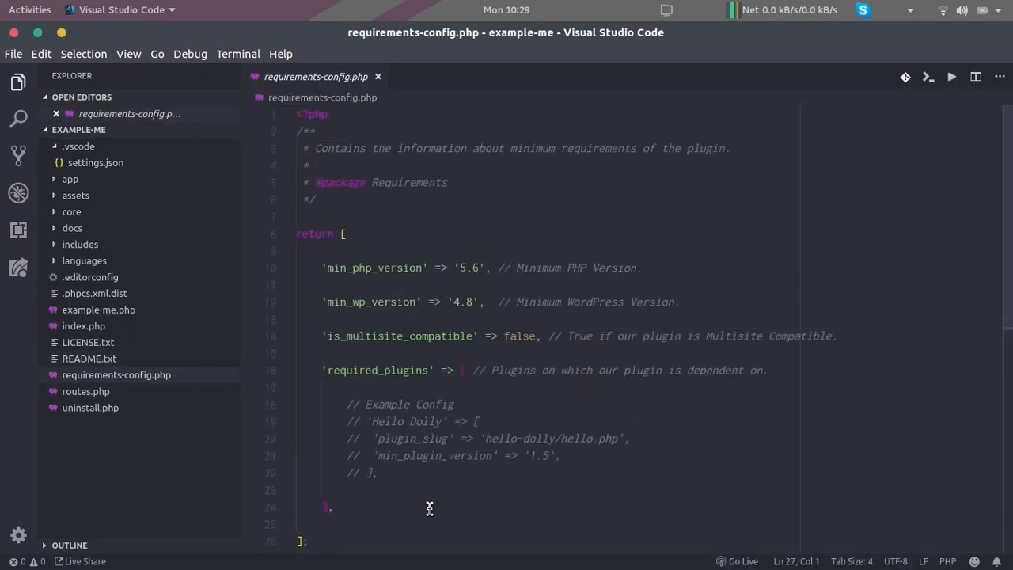
scroll("down", 3)
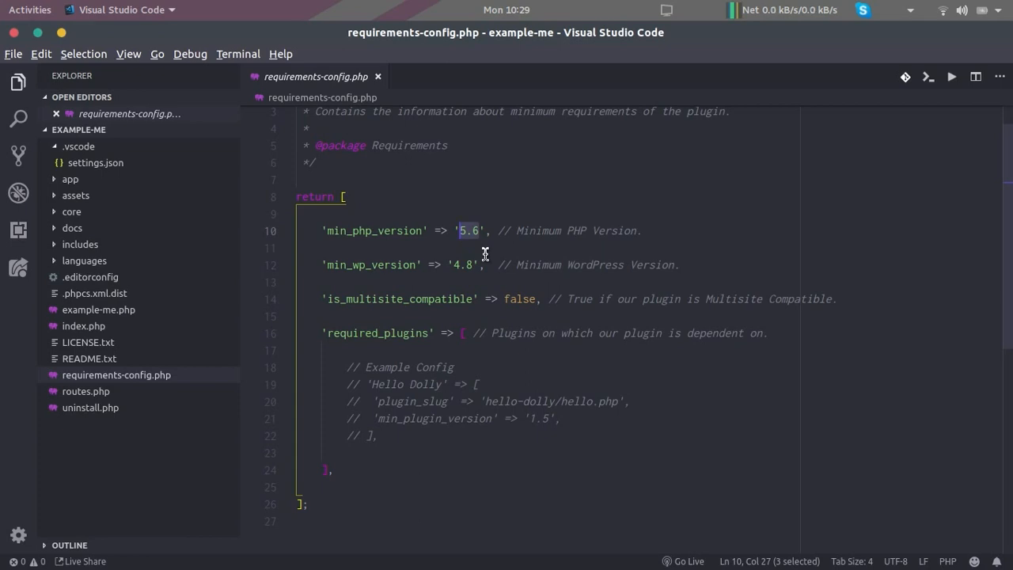
mouse_move(477, 269)
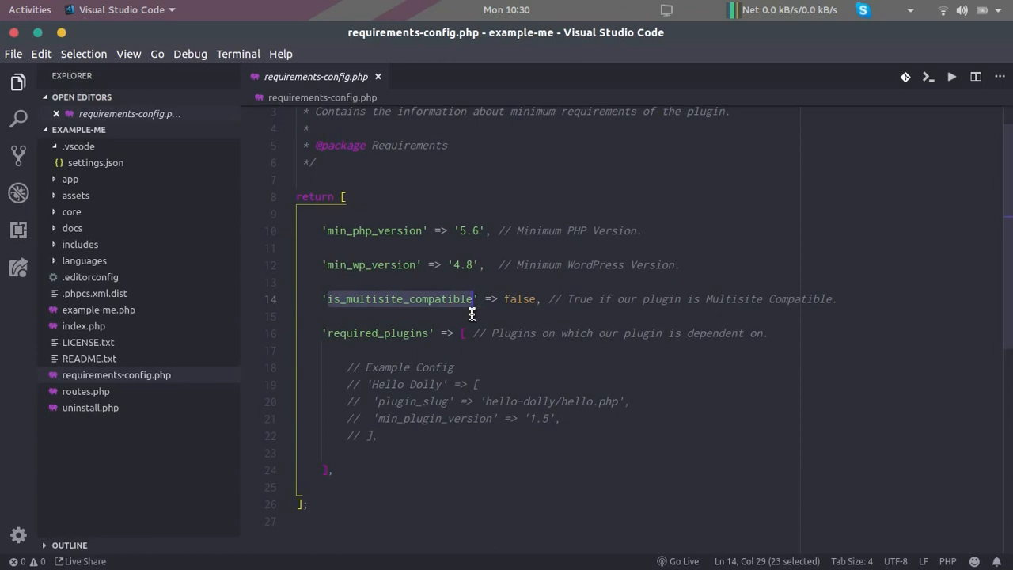
mouse_move(874, 302)
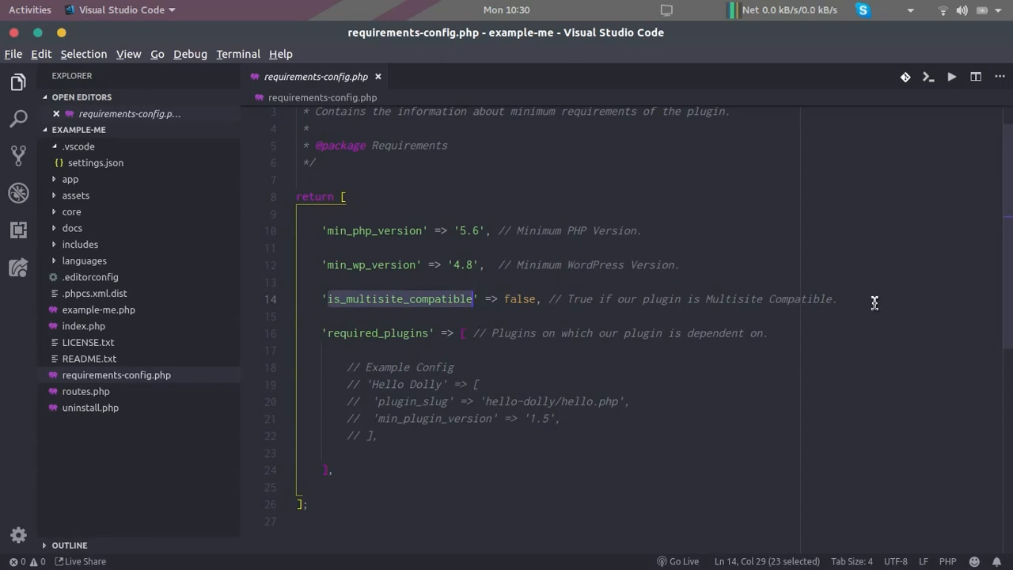
left_click(873, 300)
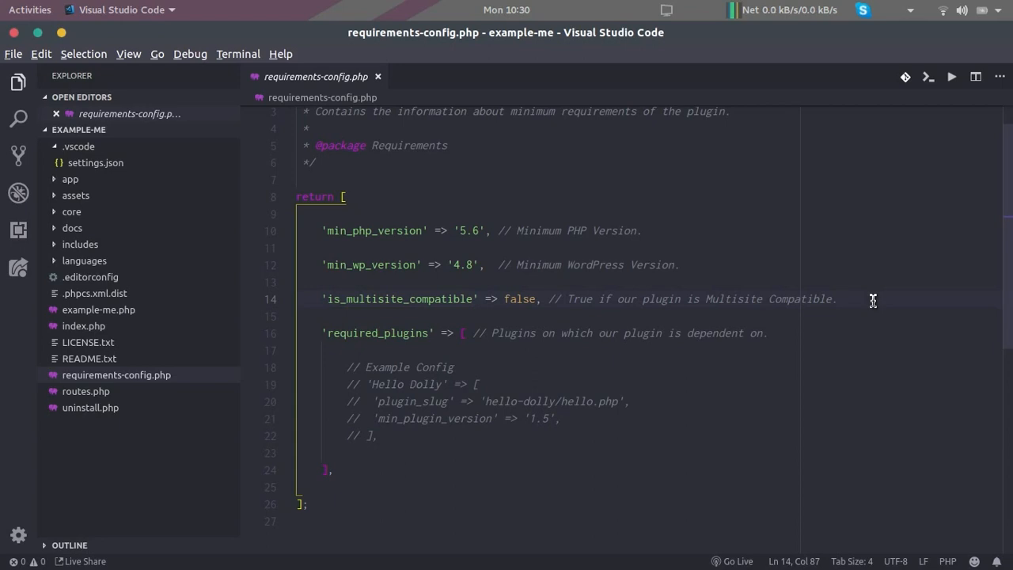
mouse_move(522, 306)
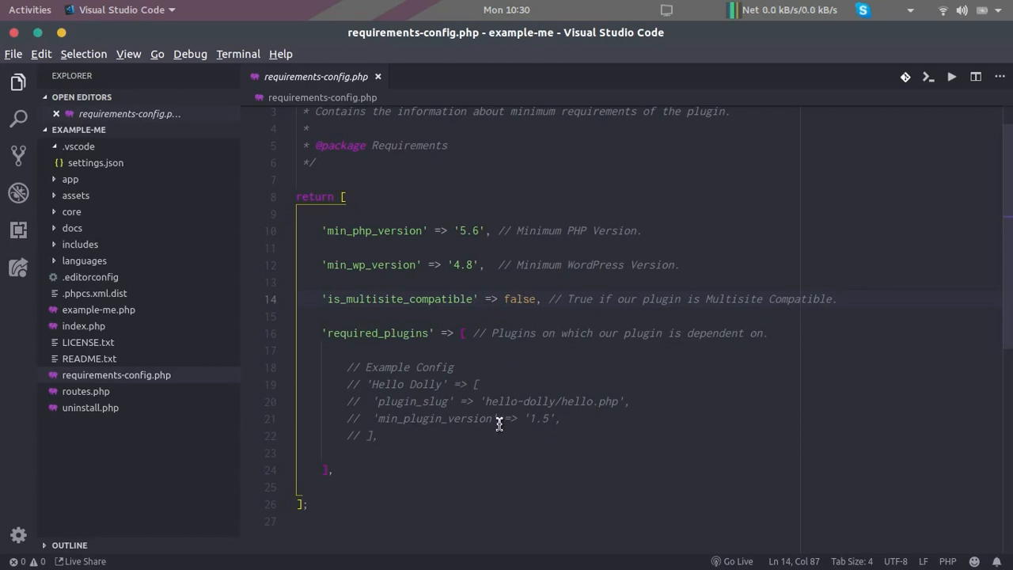
mouse_move(389, 397)
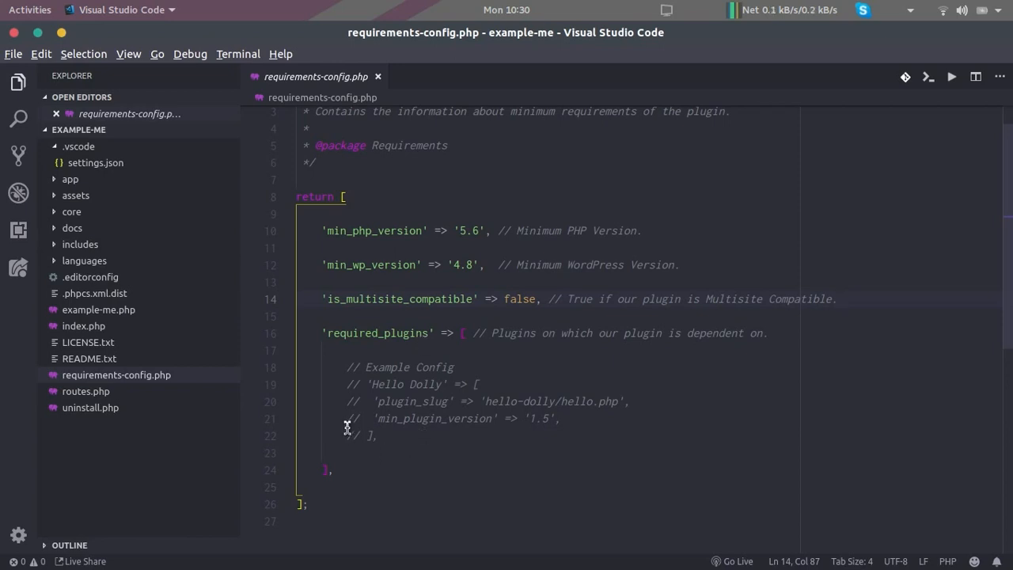
mouse_move(450, 441)
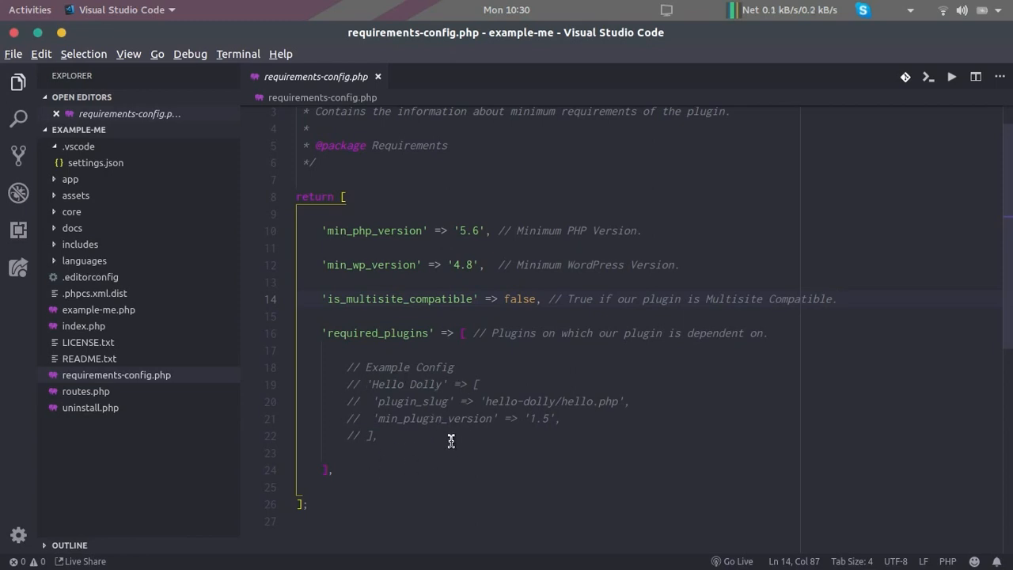
Uncomment the Hello Dolly required-plugin example and rename it to WooCommerce
left_click(374, 429)
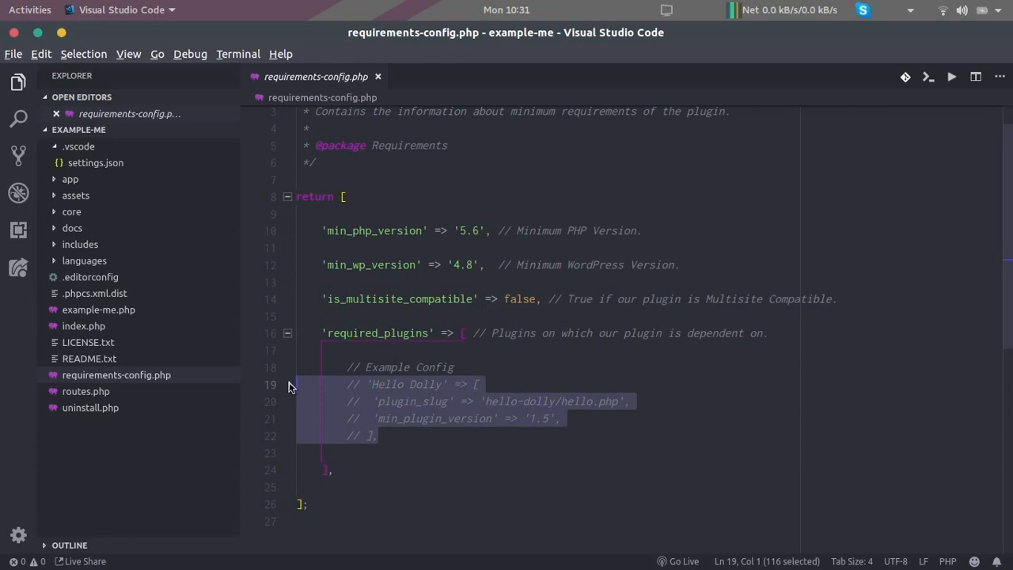
key("ctrl+/")
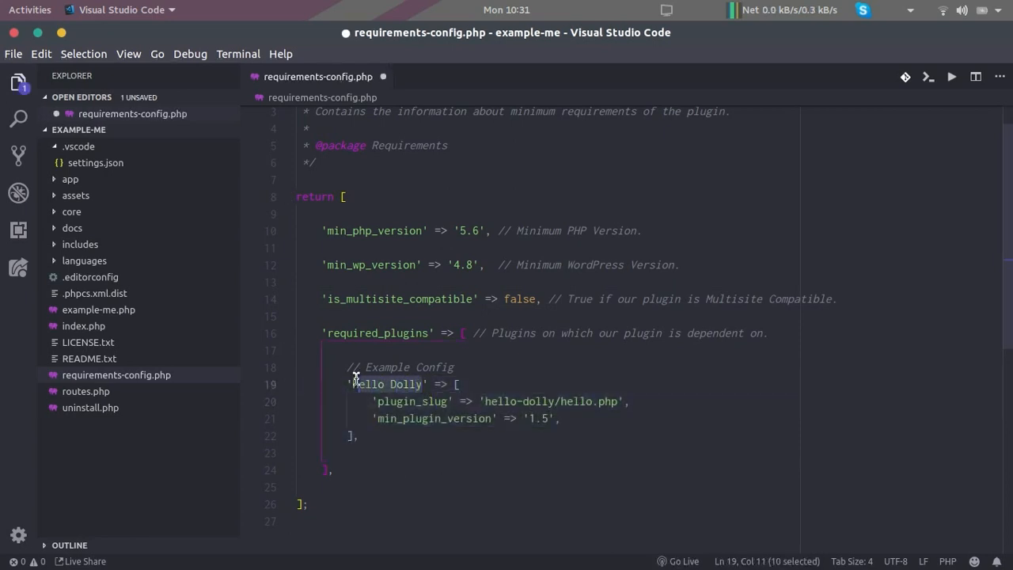
type("WooC")
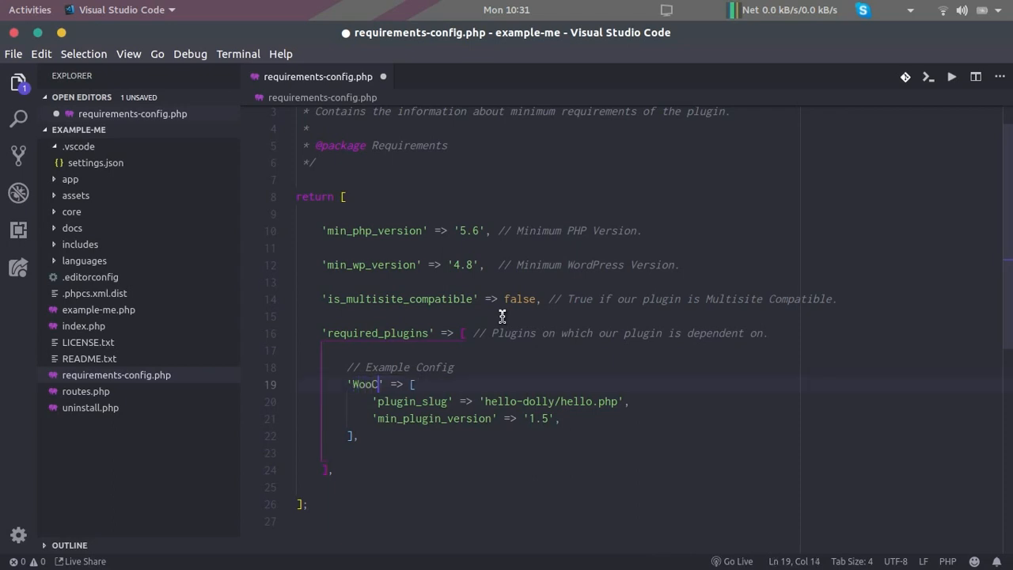
type("mmerce")
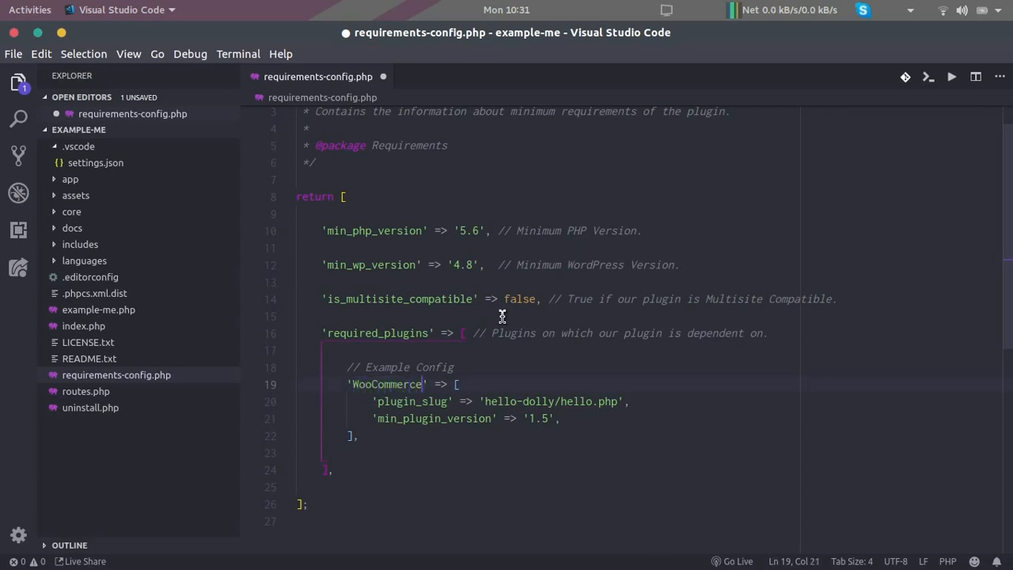
mouse_move(381, 384)
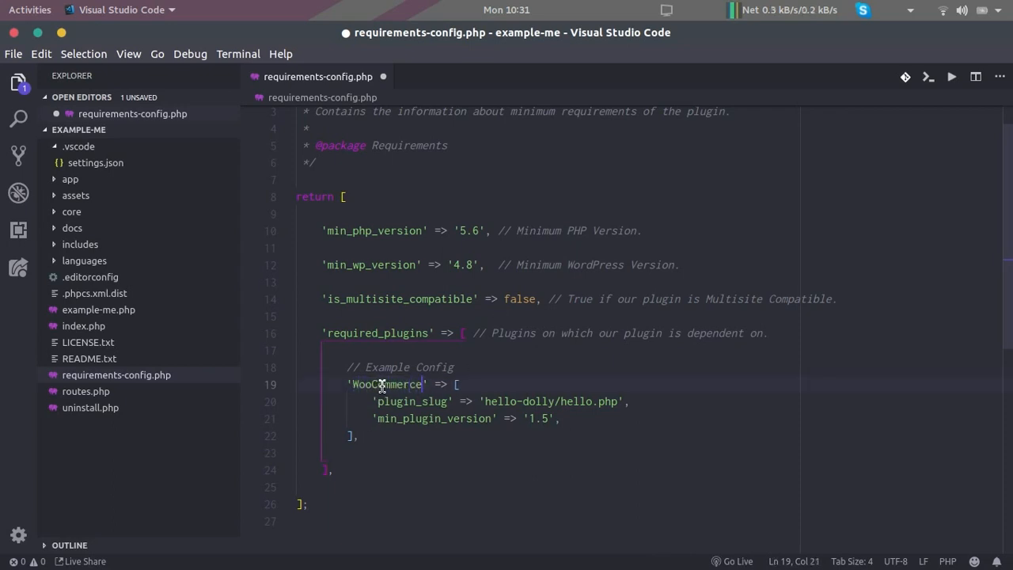
mouse_move(376, 385)
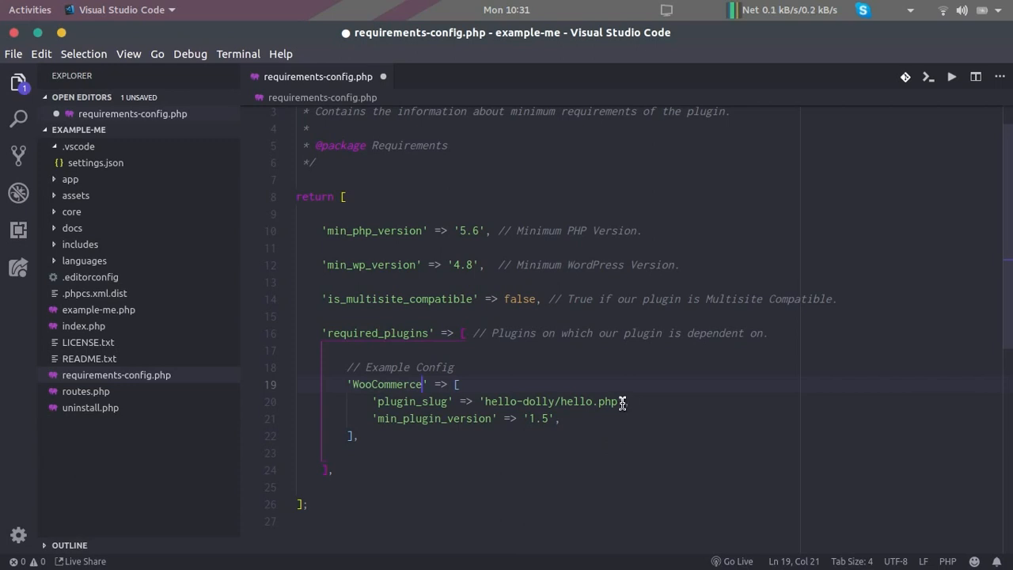
Change the plugin slug to woocommerce/woocommerce.php and save the file
left_click_drag(623, 401, 482, 402)
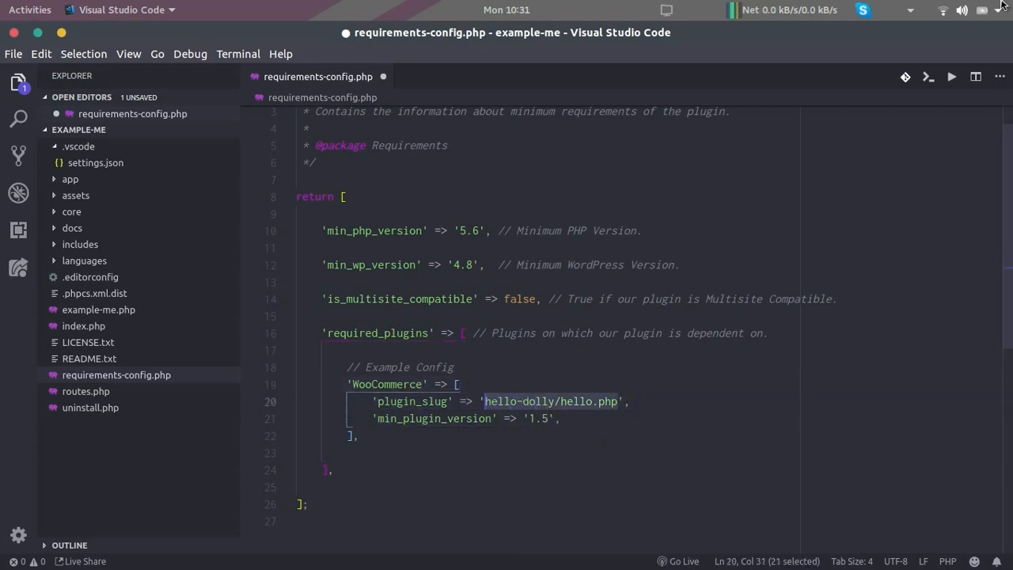
type("woocommerce/w")
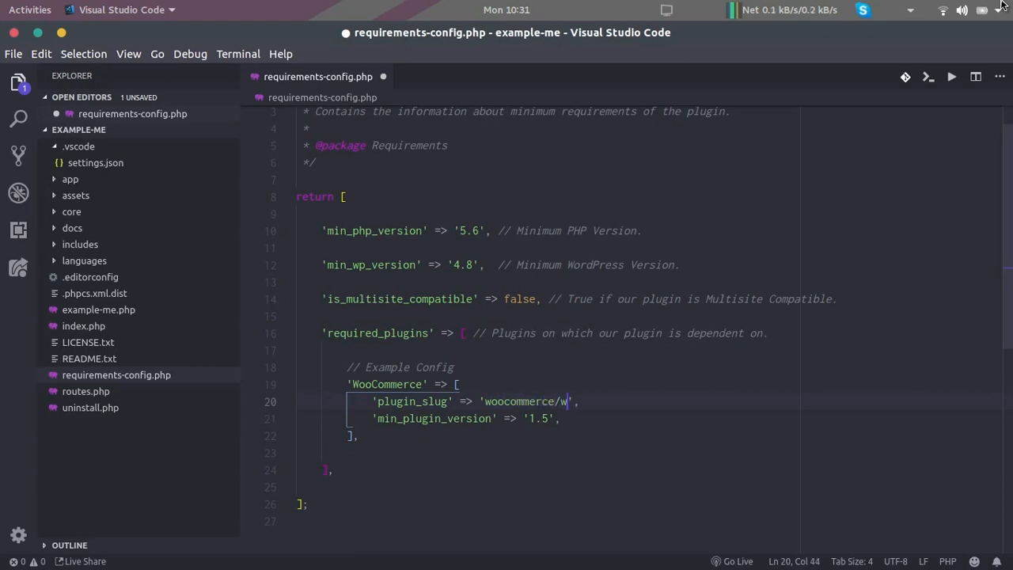
type("oocommerce.php")
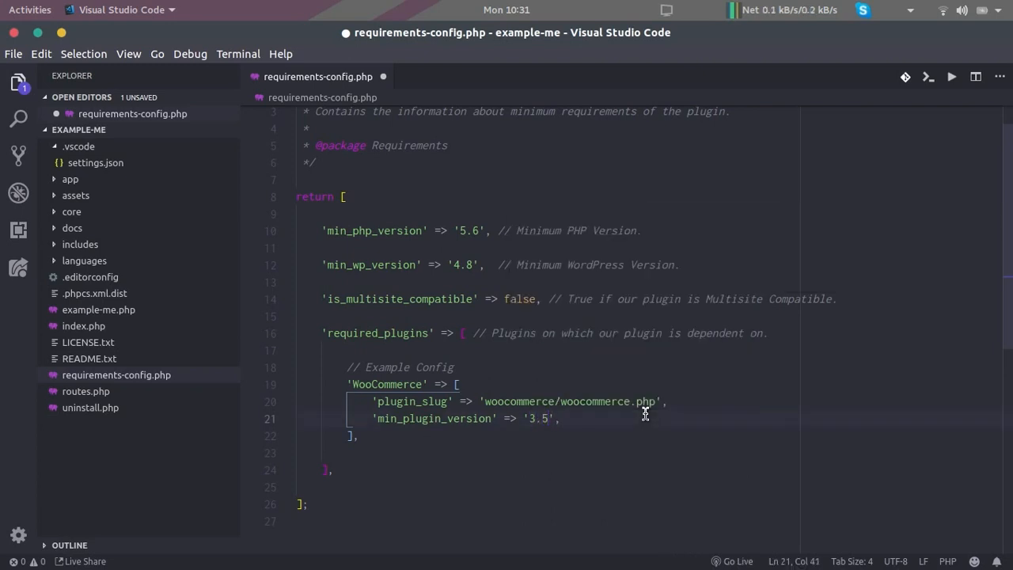
key("ctrl+s")
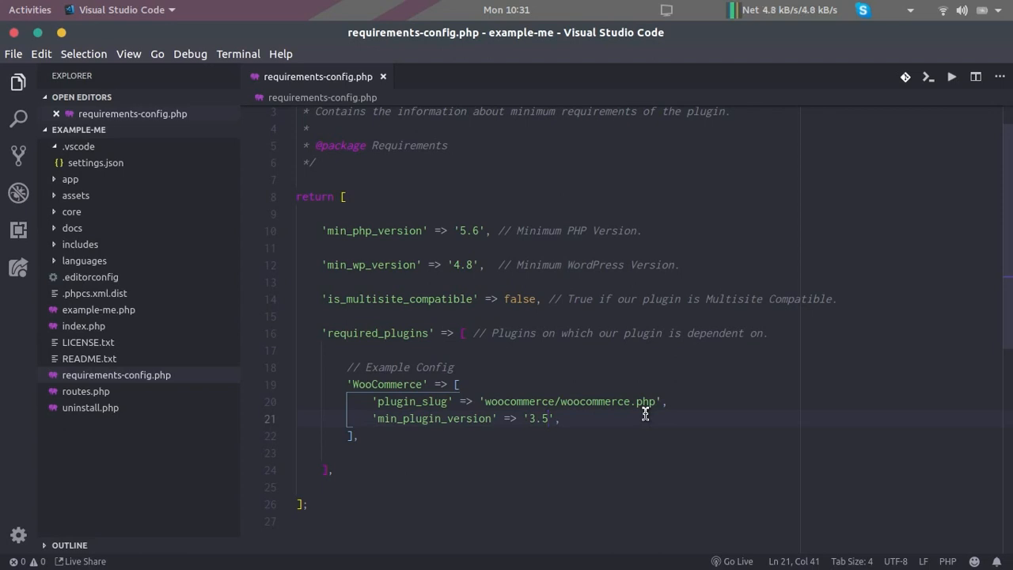
mouse_move(382, 403)
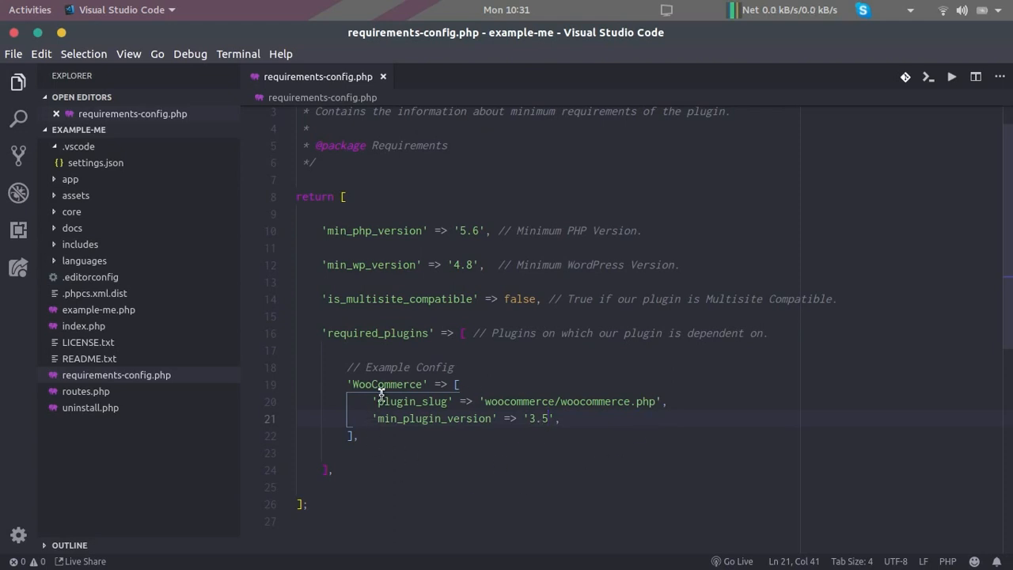
mouse_move(327, 383)
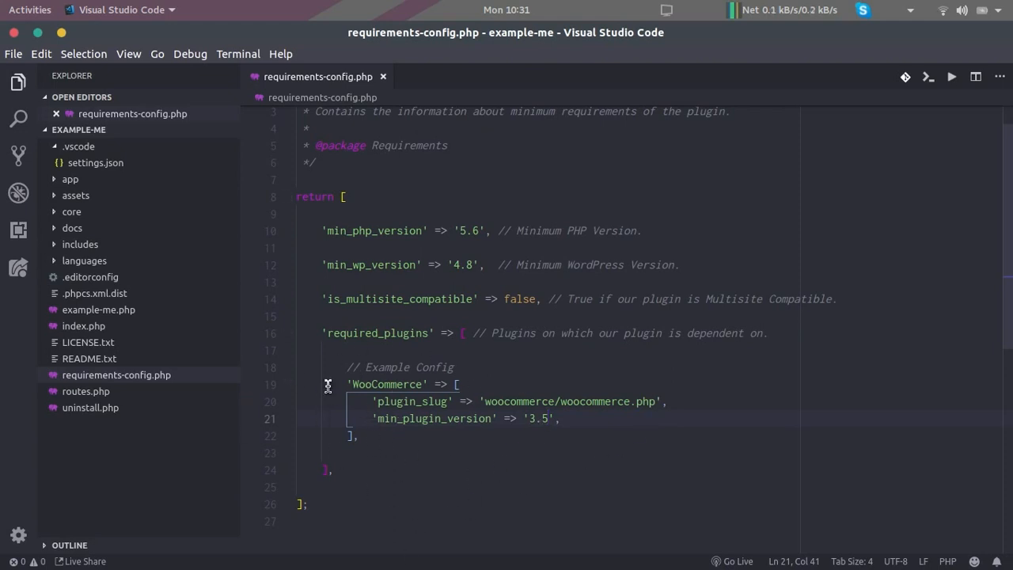
mouse_move(761, 512)
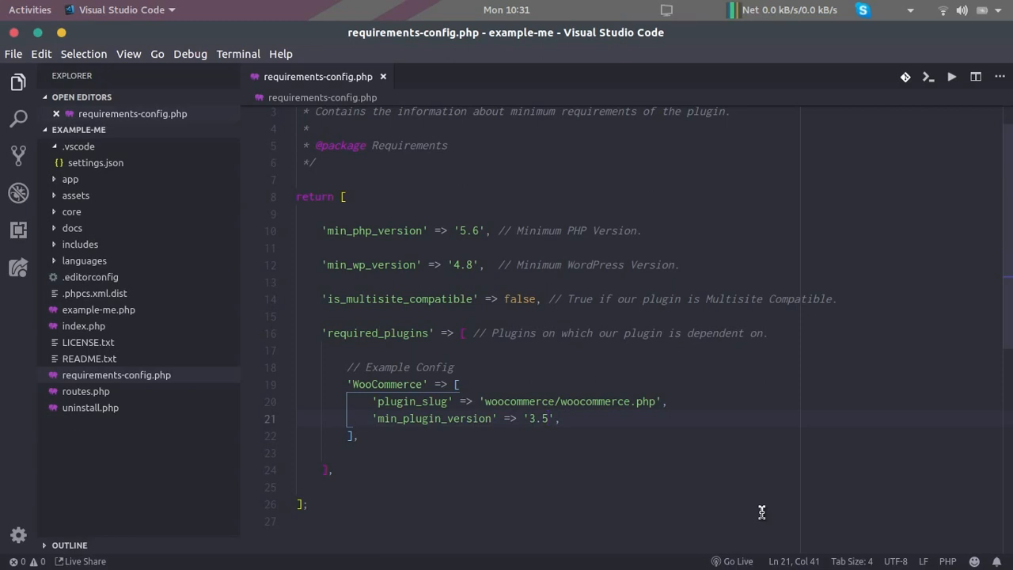
mouse_move(633, 288)
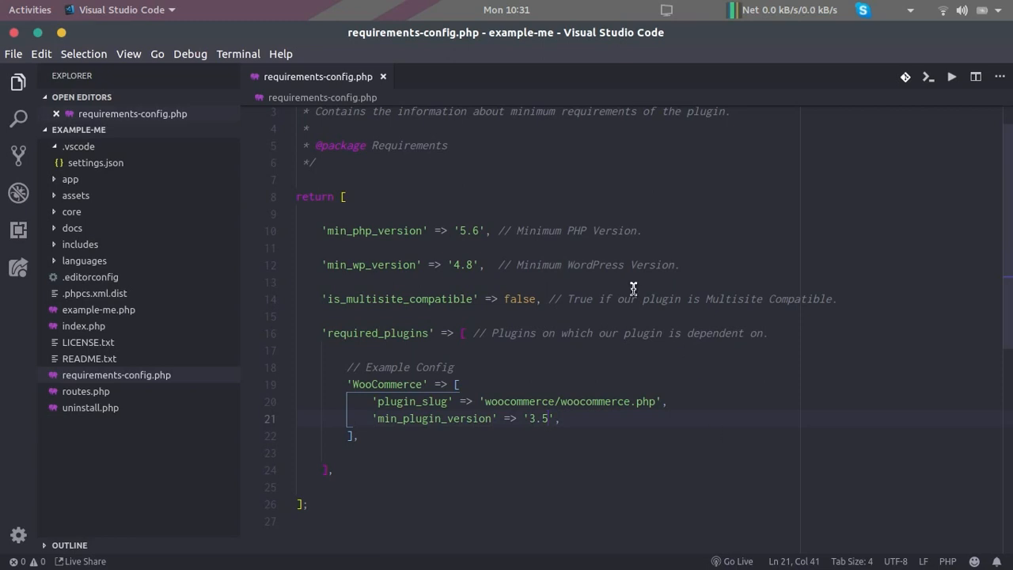
mouse_move(486, 160)
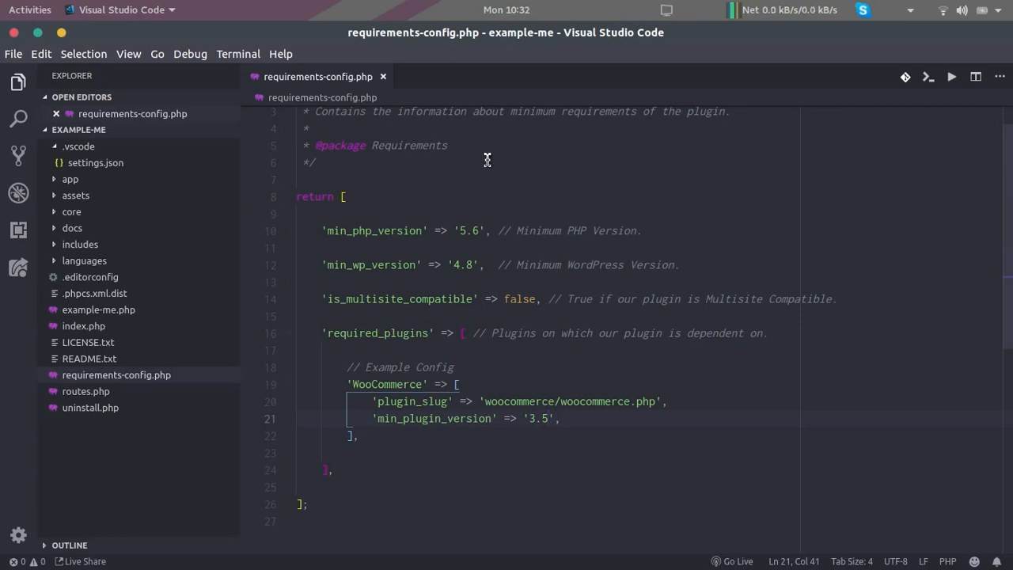
mouse_move(437, 213)
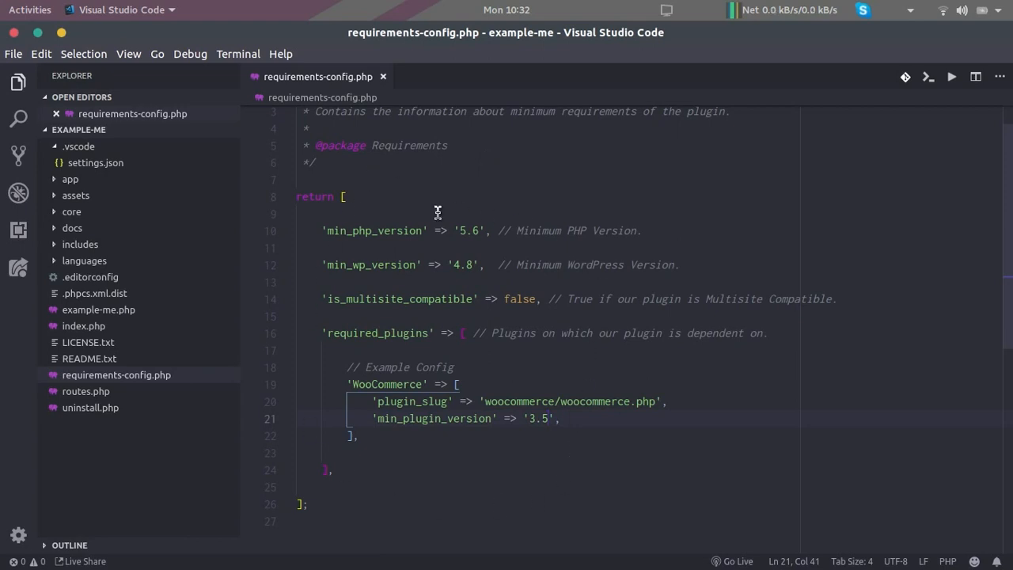
mouse_move(475, 171)
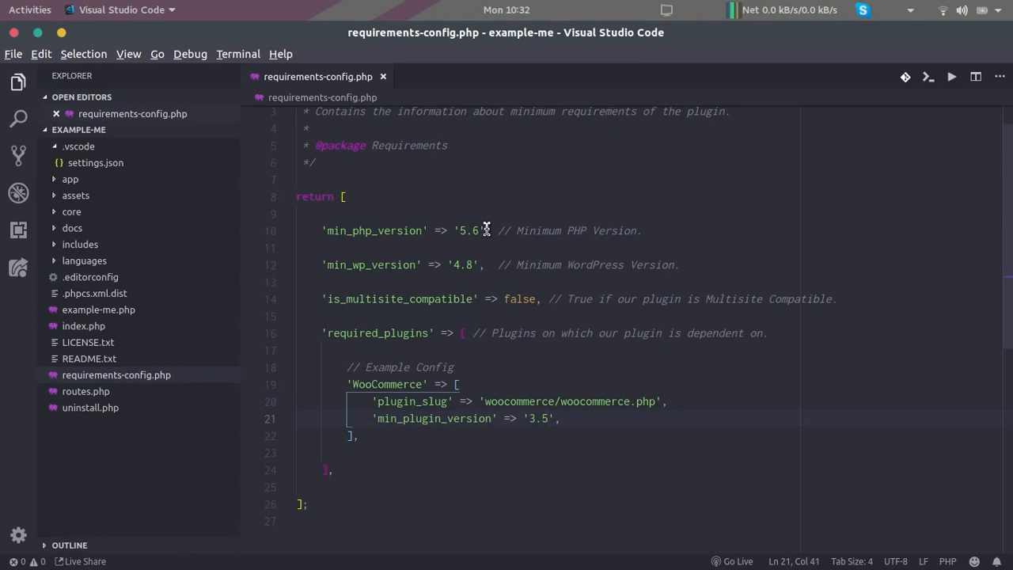
mouse_move(707, 383)
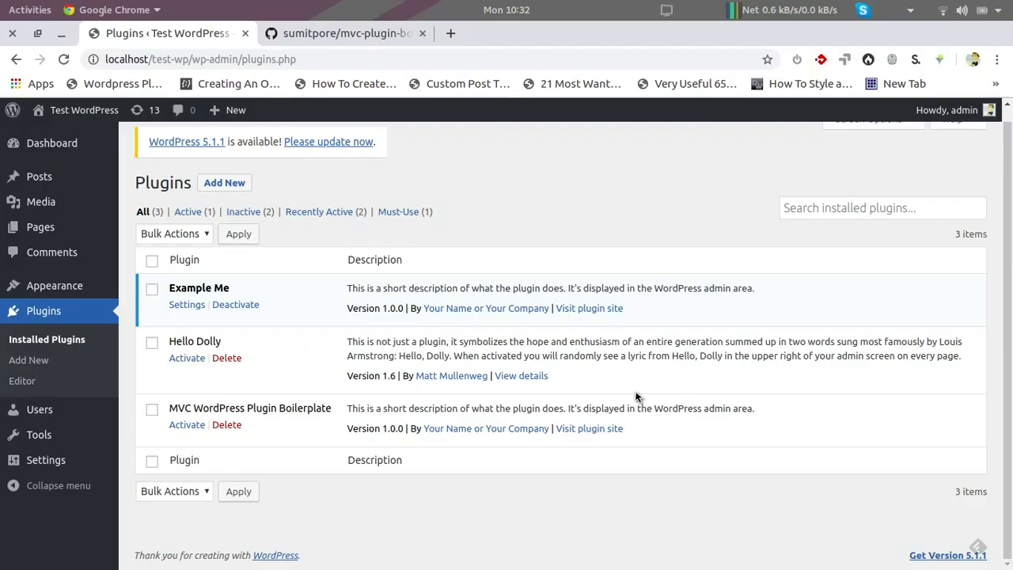
Run php -v in a terminal, showing PHP 7.1.28 is installed
key("alt+Tab")
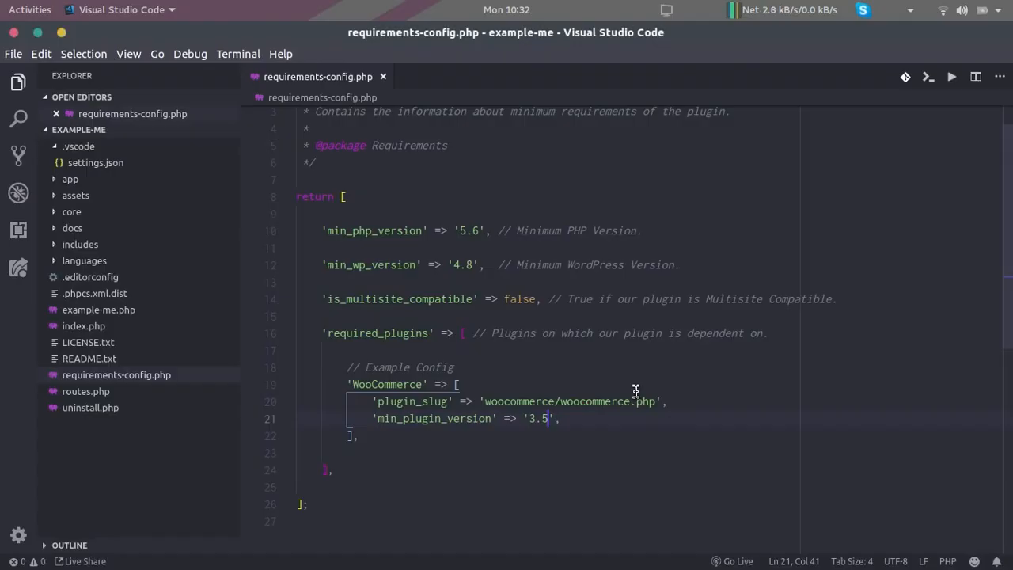
mouse_move(509, 299)
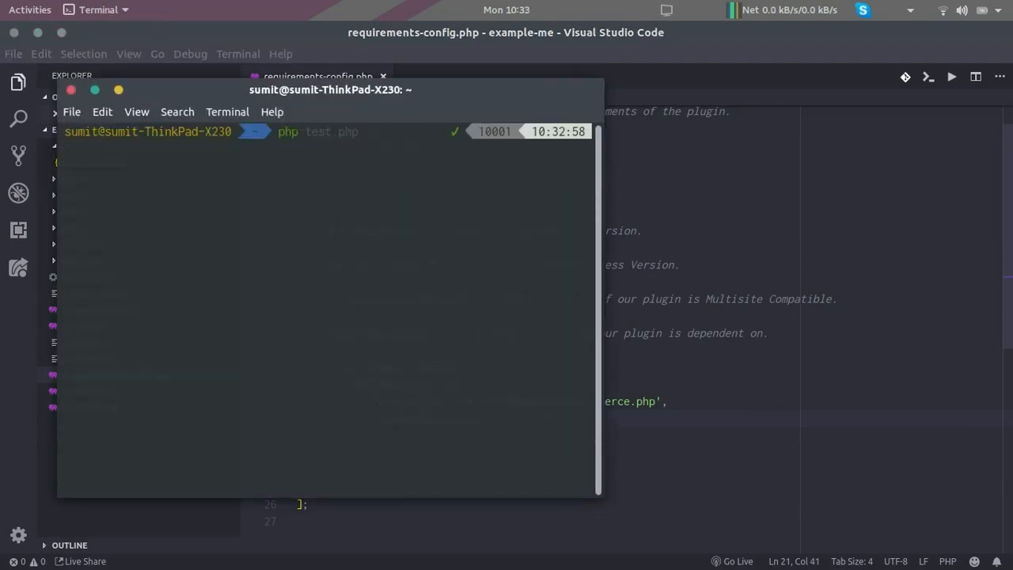
type("php -v")
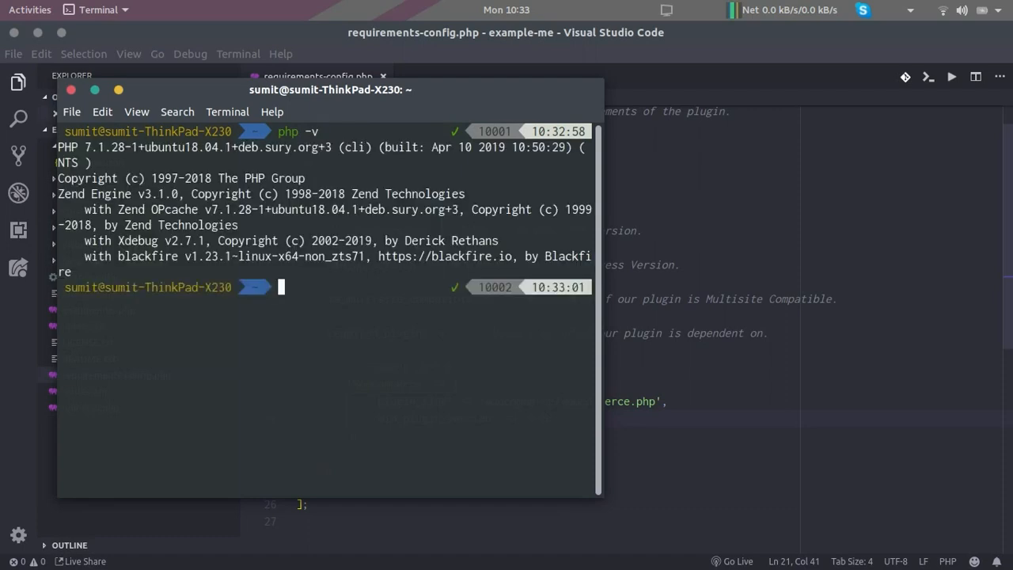
mouse_move(90, 154)
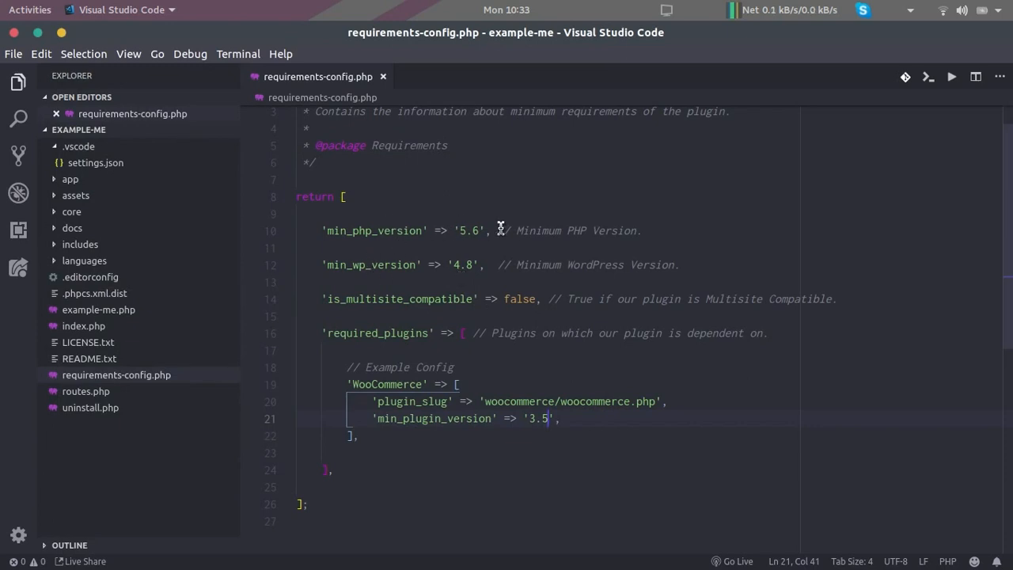
mouse_move(494, 286)
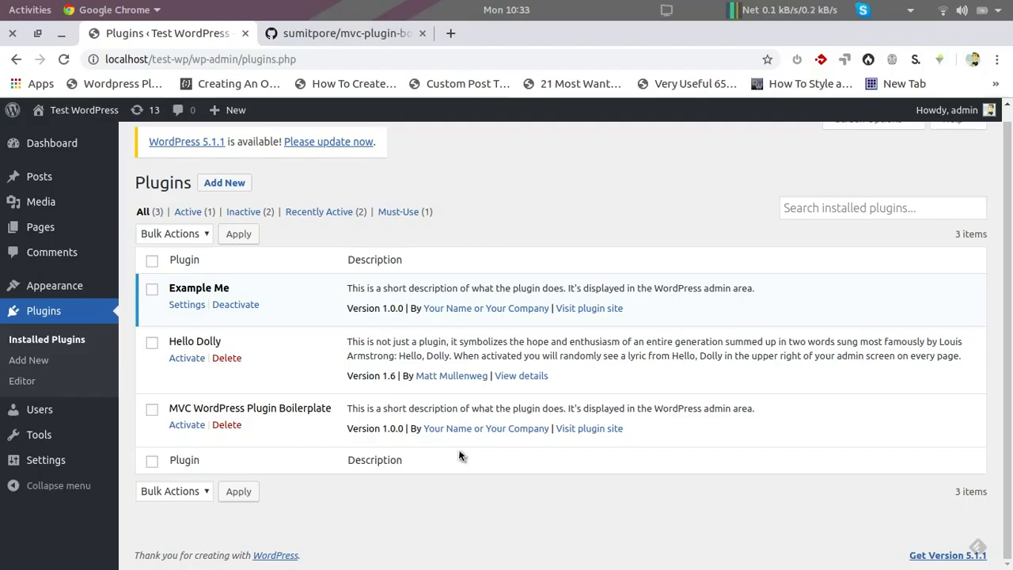
mouse_move(506, 447)
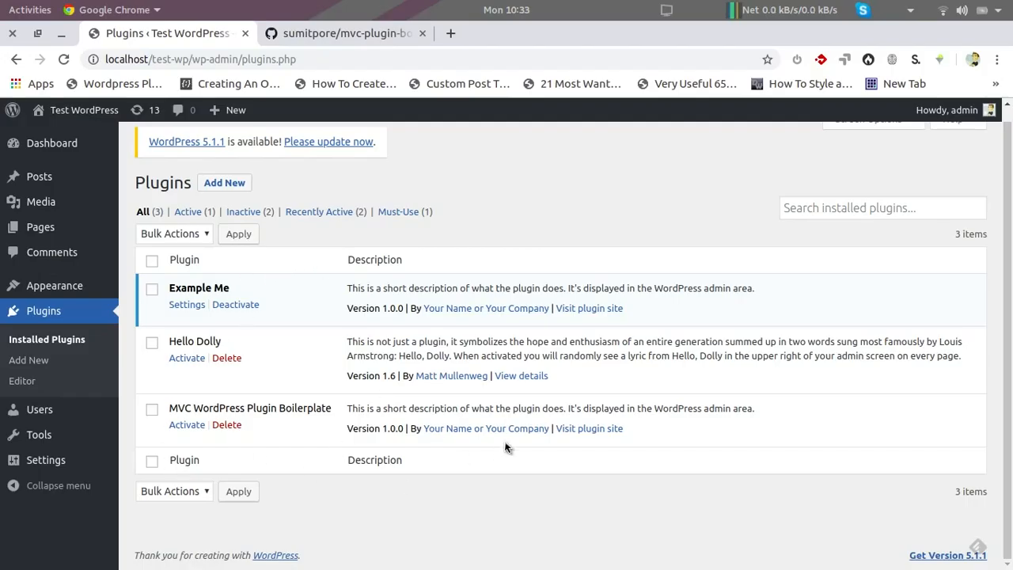
Reactivate Example Me on the Plugins page to trigger the WooCommerce-required error
left_click(186, 424)
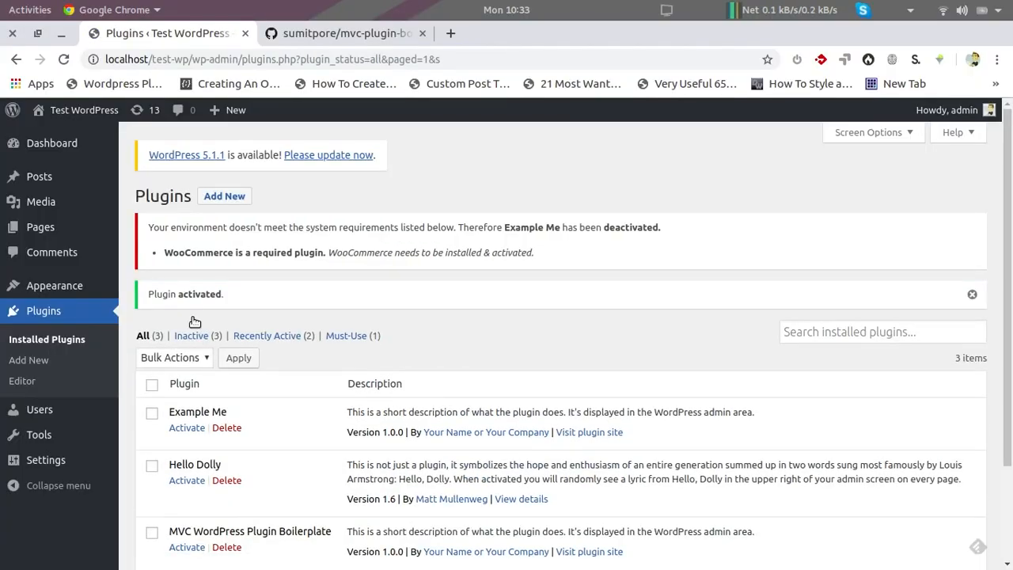
mouse_move(231, 240)
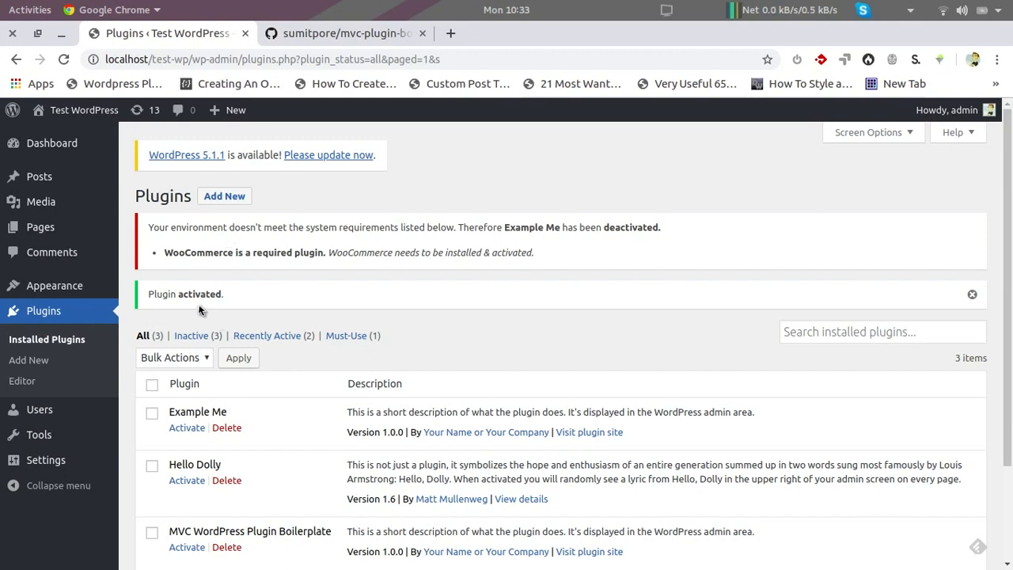
mouse_move(324, 270)
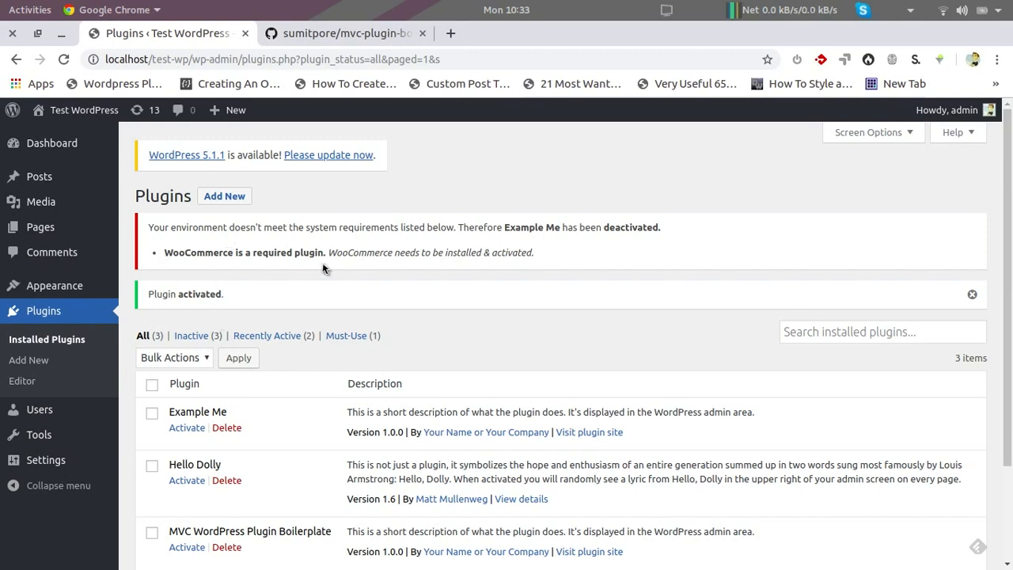
mouse_move(572, 265)
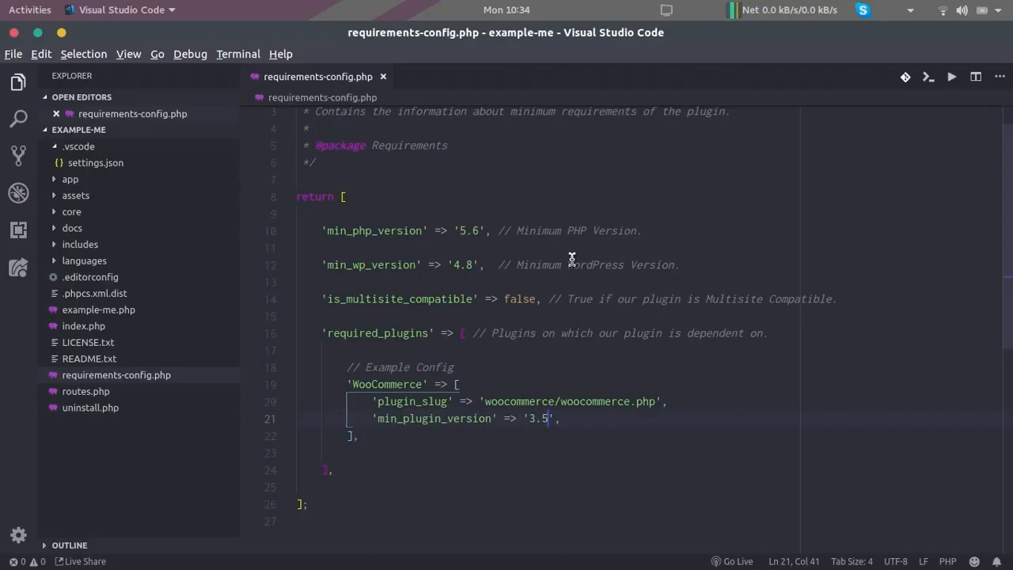
mouse_move(542, 481)
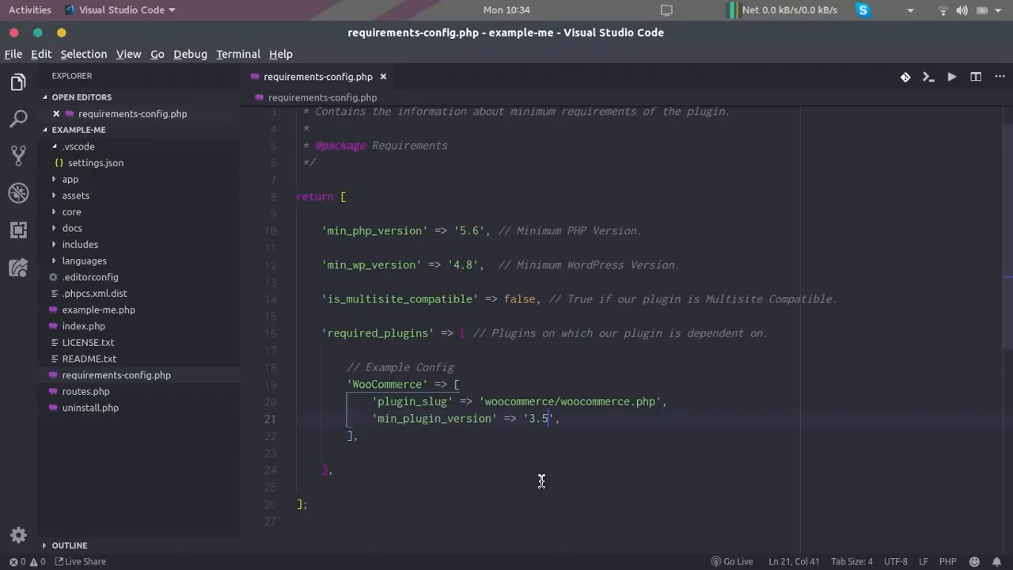
mouse_move(512, 353)
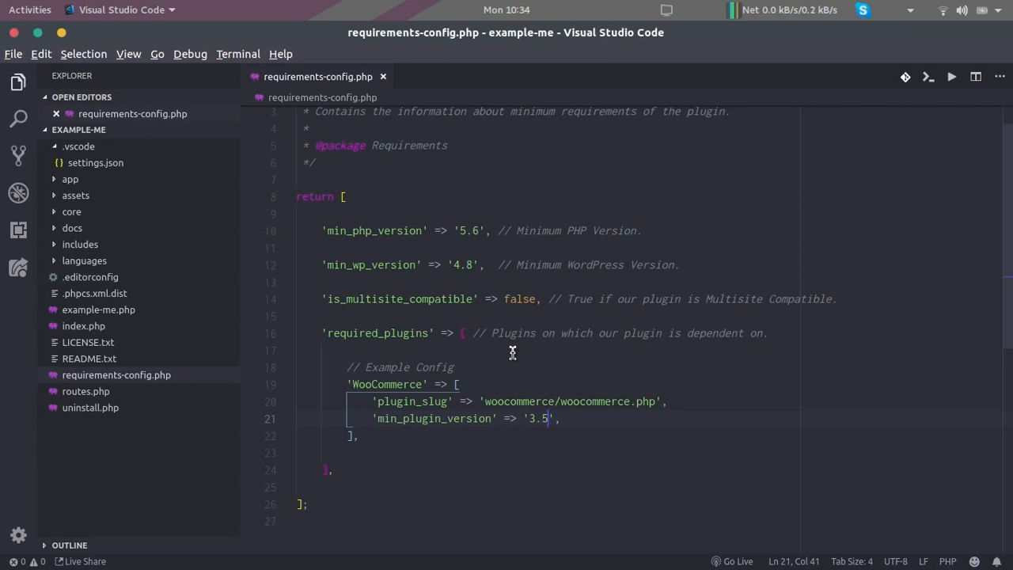
left_click(364, 436)
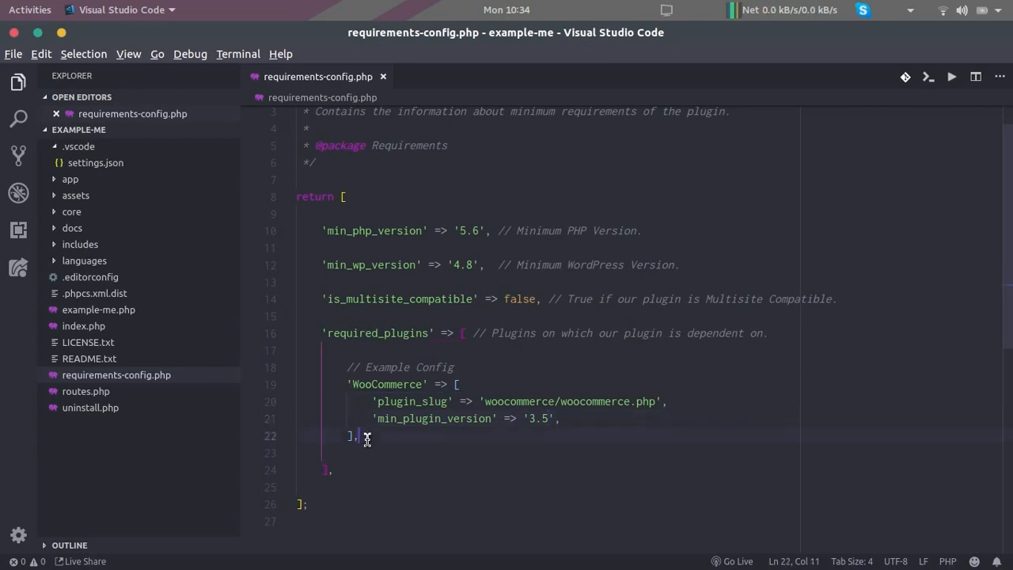